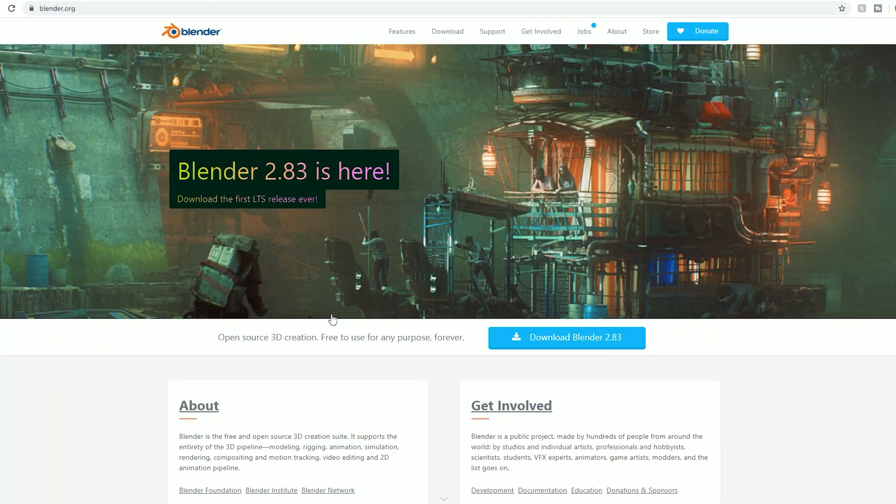
mouse_move(492, 32)
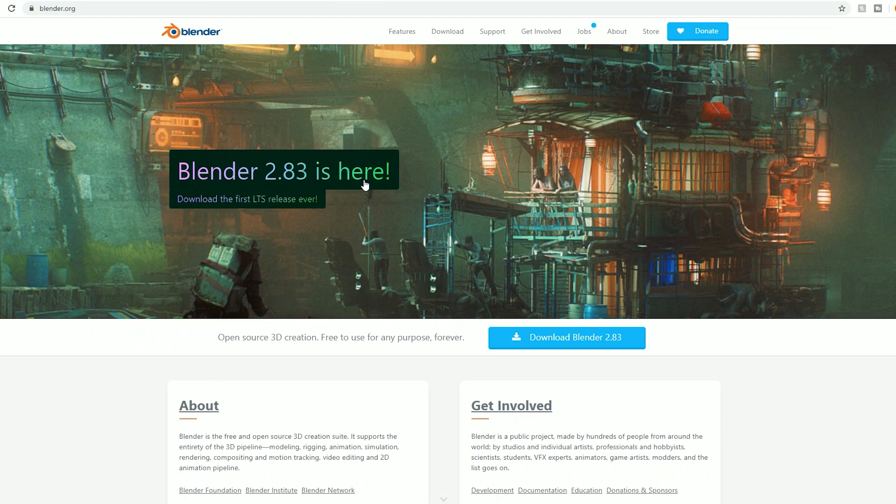
mouse_move(562, 363)
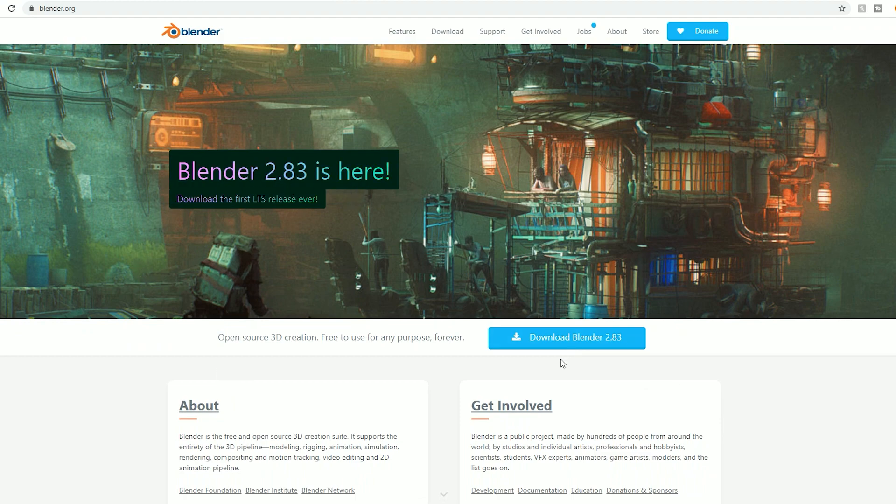
mouse_move(360, 351)
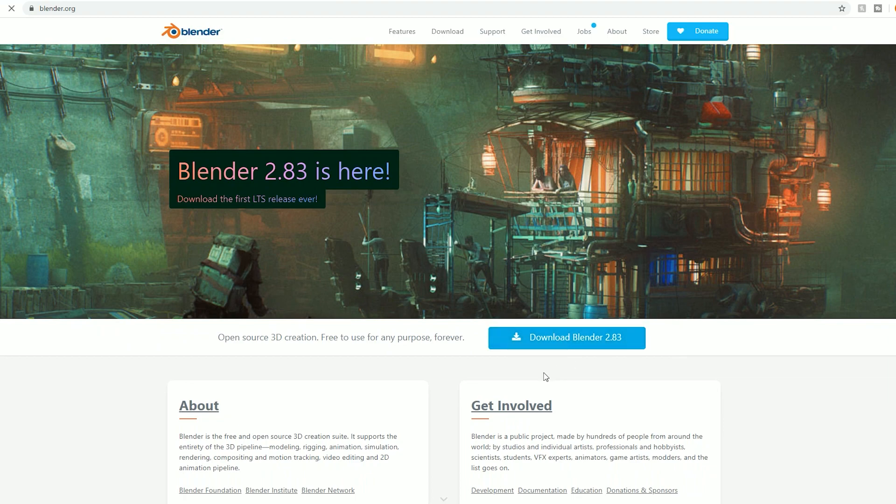
- Start the Blender 2.83 download from the Blender download page
left_click(565, 338)
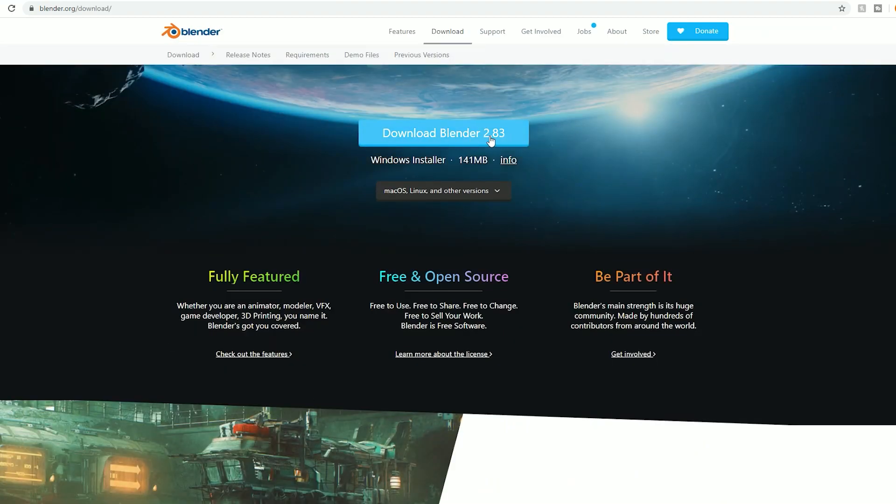
mouse_move(378, 144)
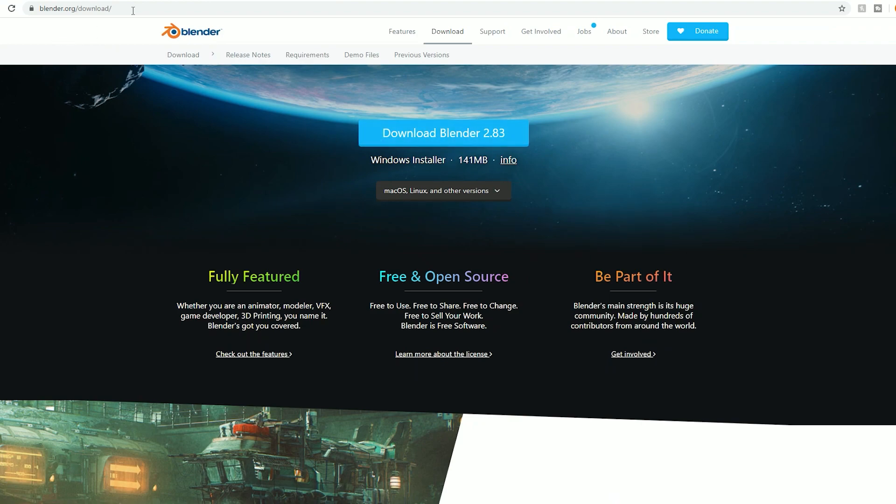
mouse_move(483, 177)
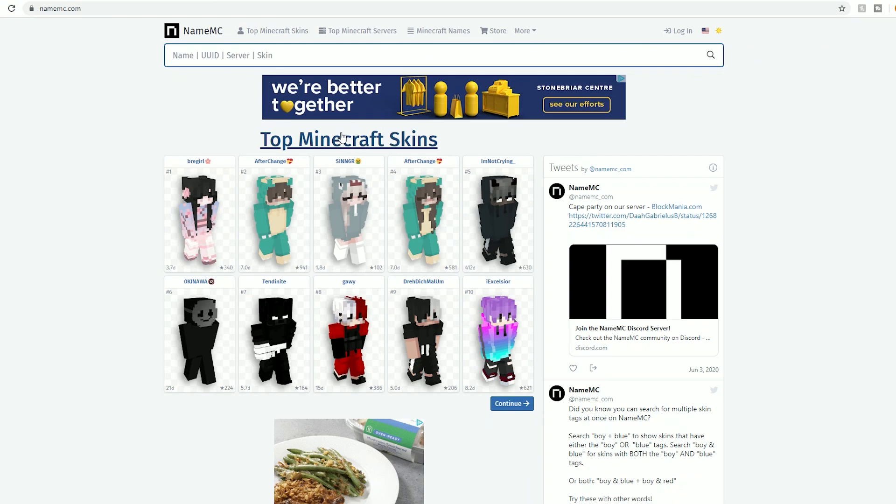
- Look up 'Jextra' on NameMC, open the player profile, and follow the rig link
type("JextraYT")
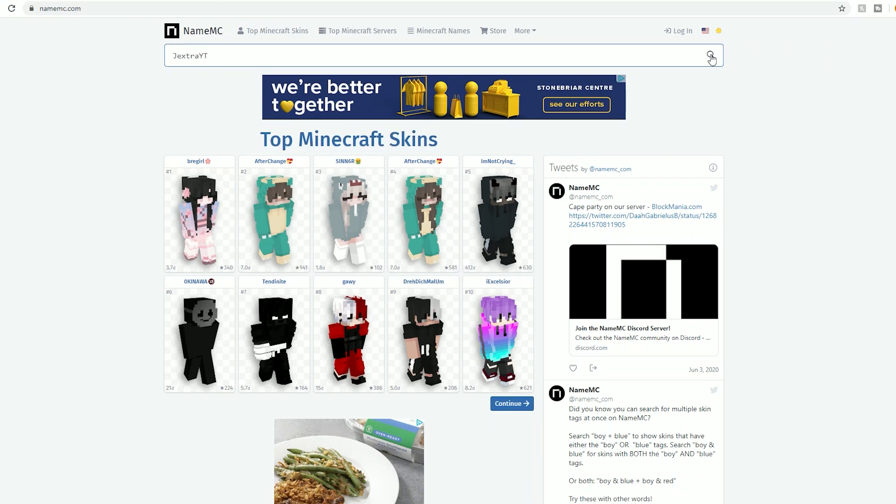
left_click(711, 55)
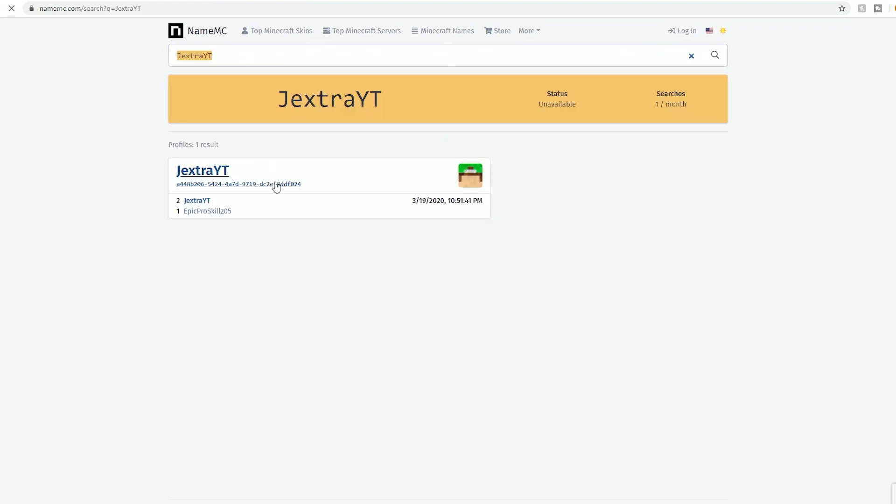
left_click(202, 170)
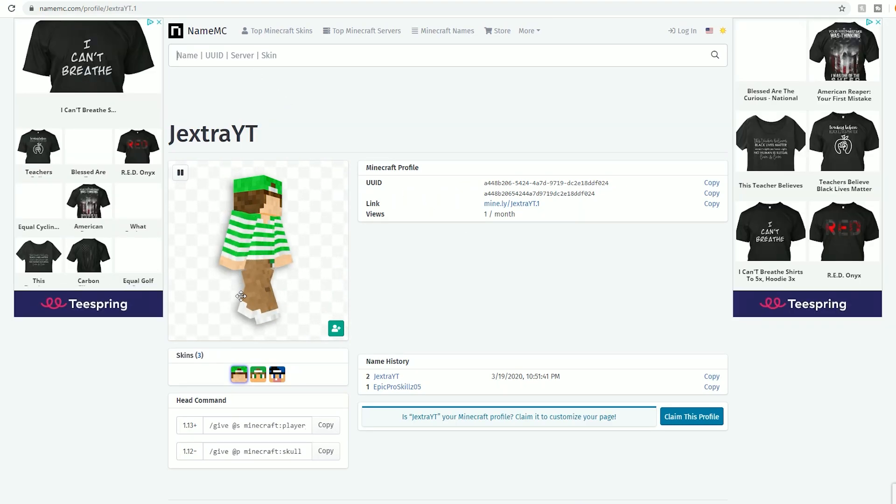
left_click(239, 374)
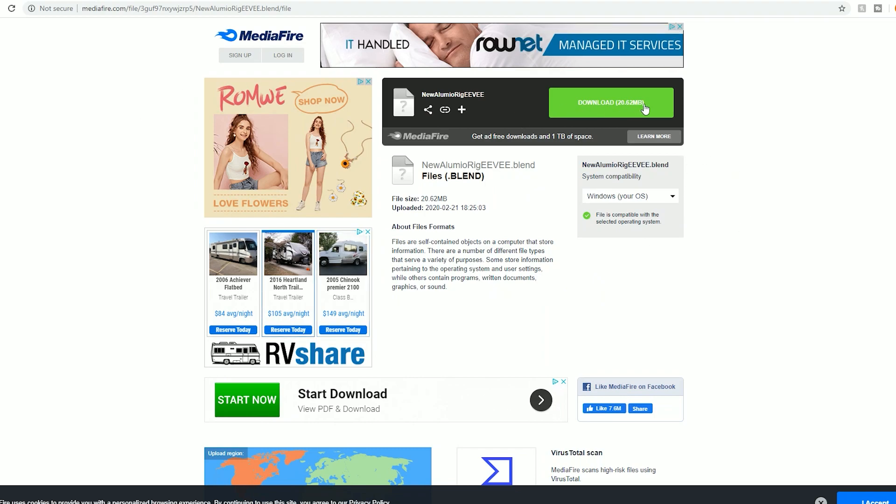
- Download NewAlumioRigEEVEE.blend from MediaFire and dismiss the pop-up window
left_click(610, 102)
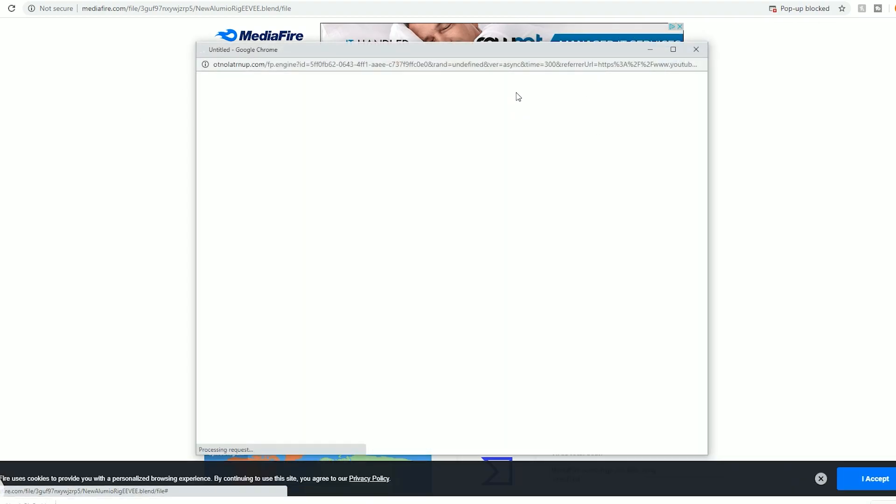
left_click(696, 49)
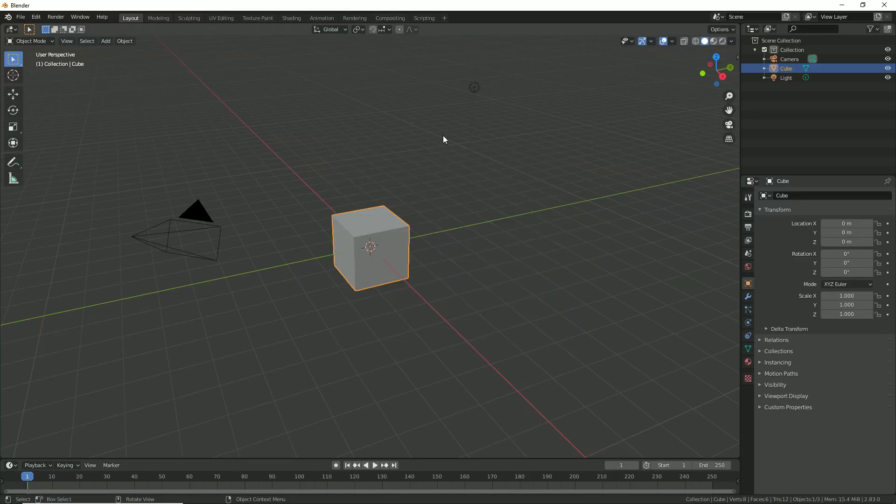
- Open NewAlumioRigEEVEE.blend from the Desktop via File > Open
left_click(20, 17)
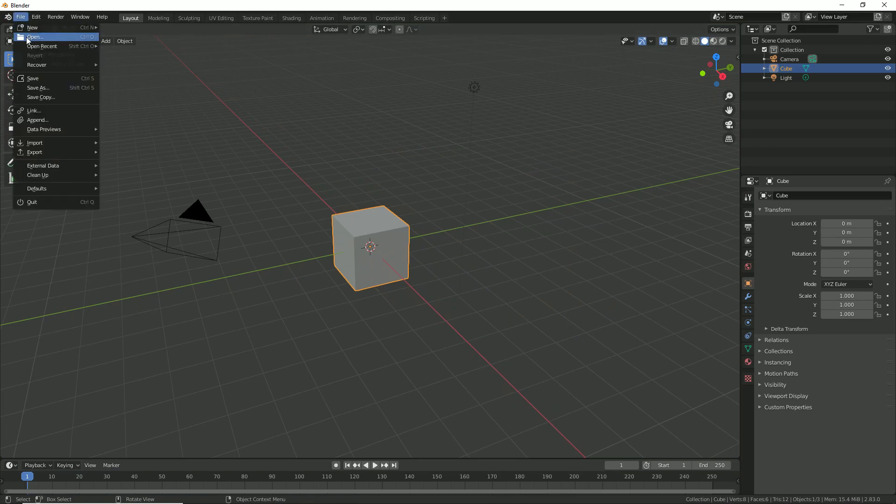
left_click(35, 38)
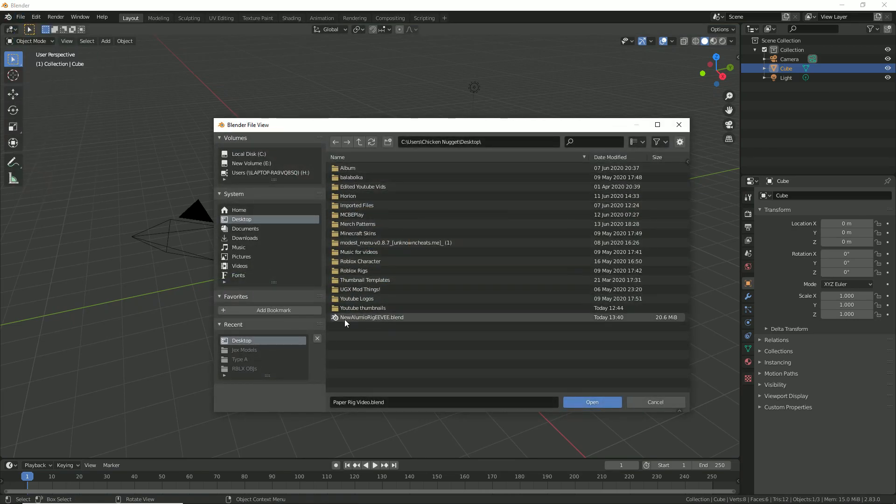
left_click(591, 402)
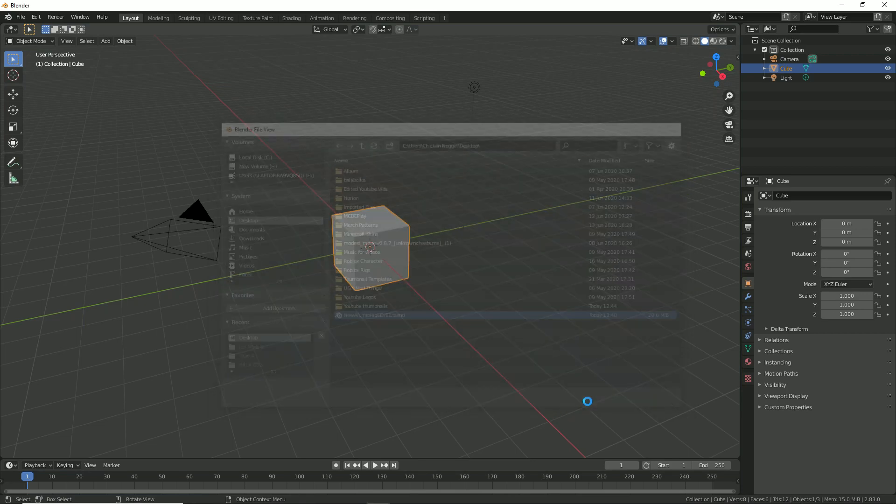
double_click(374, 315)
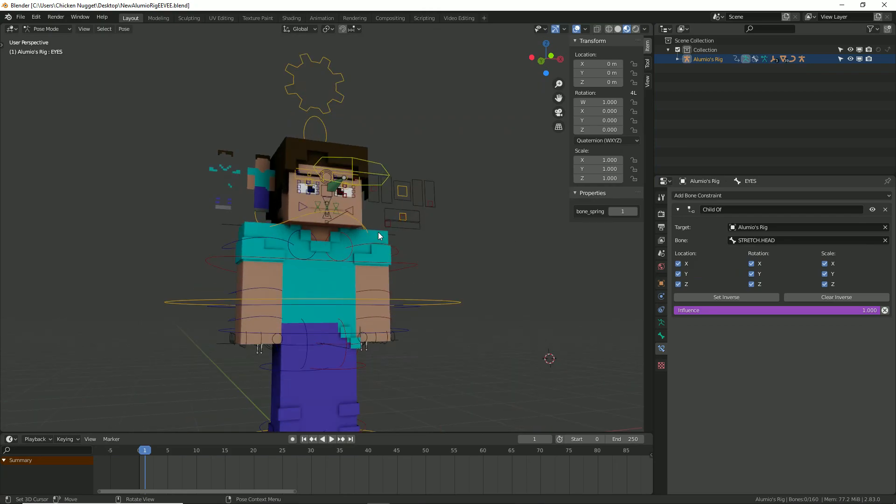
- Switch the Skin material's Color, Fac and Subsurface Color inputs to image textures
left_click_drag(377, 235, 340, 220)
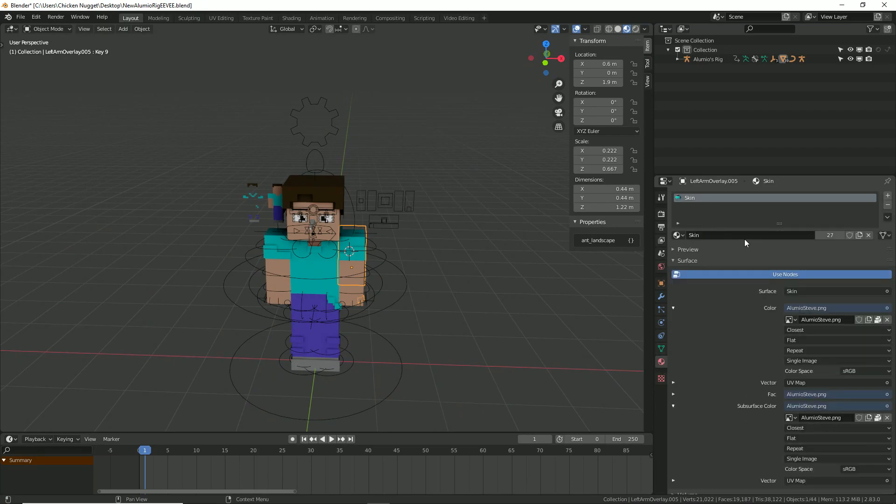
mouse_move(710, 261)
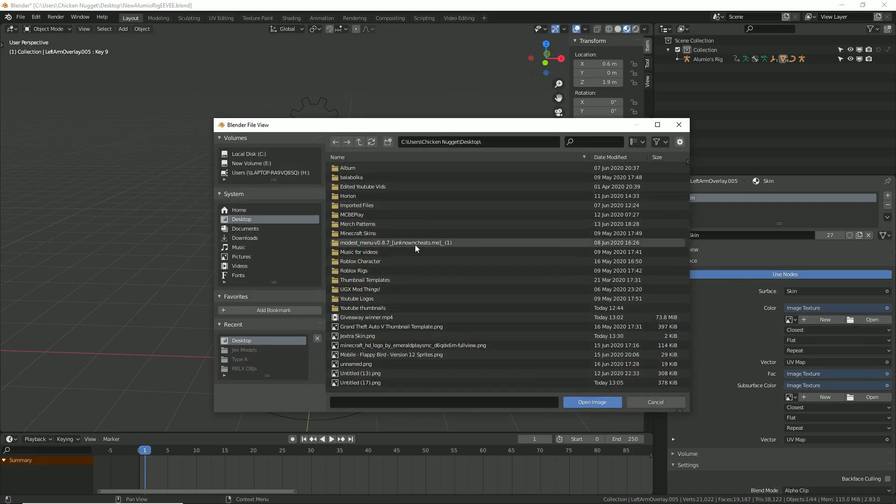
- Load Jextra Skin.png as the rig's texture and orbit around the character
left_click(592, 402)
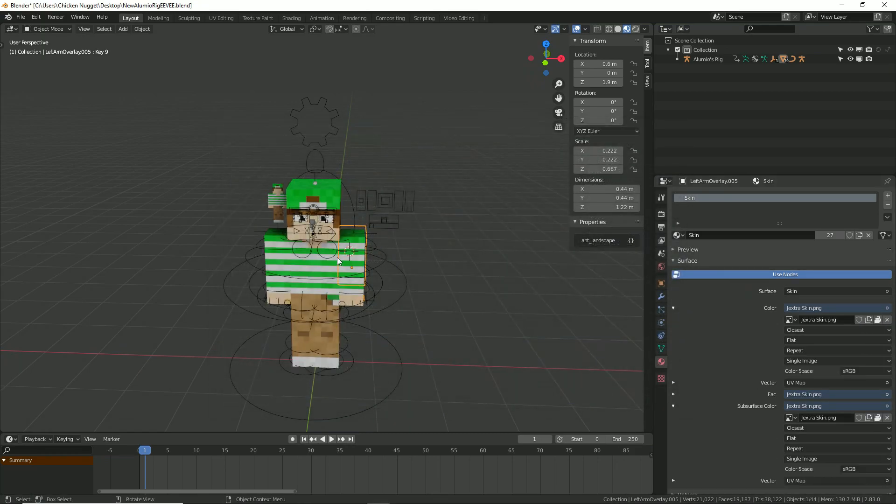
left_click_drag(337, 260, 423, 183)
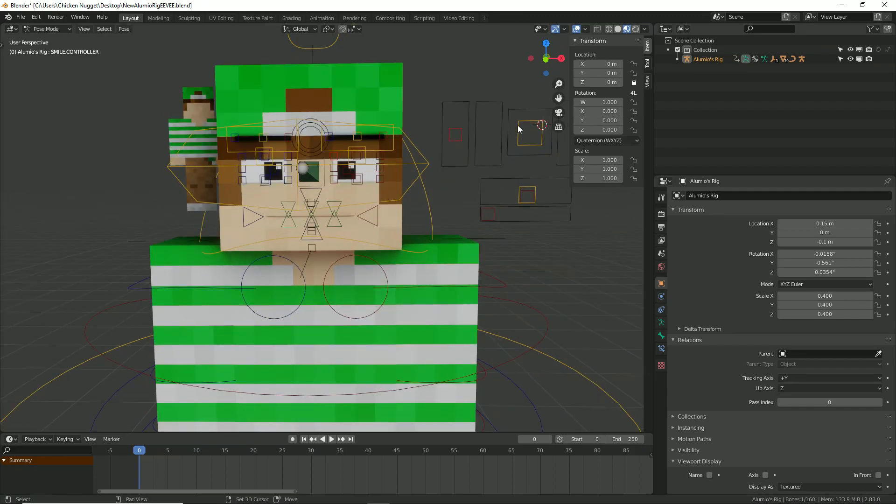
- Move the BLINK_CONTROLLER, pose the arm bones, then return to object mode
left_click(530, 130)
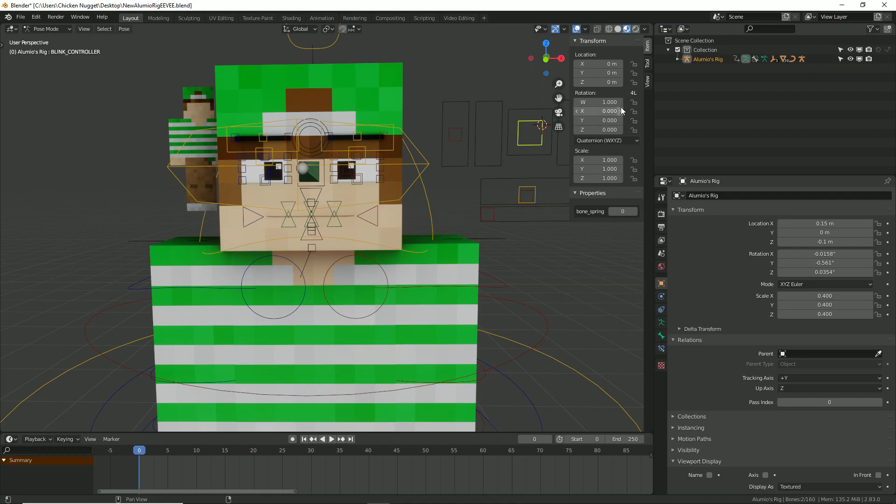
left_click_drag(597, 64, 603, 63)
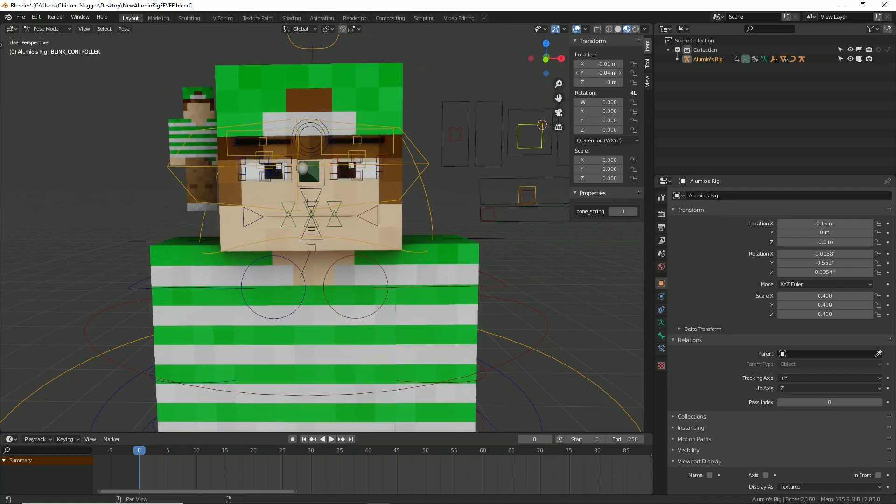
left_click(363, 217)
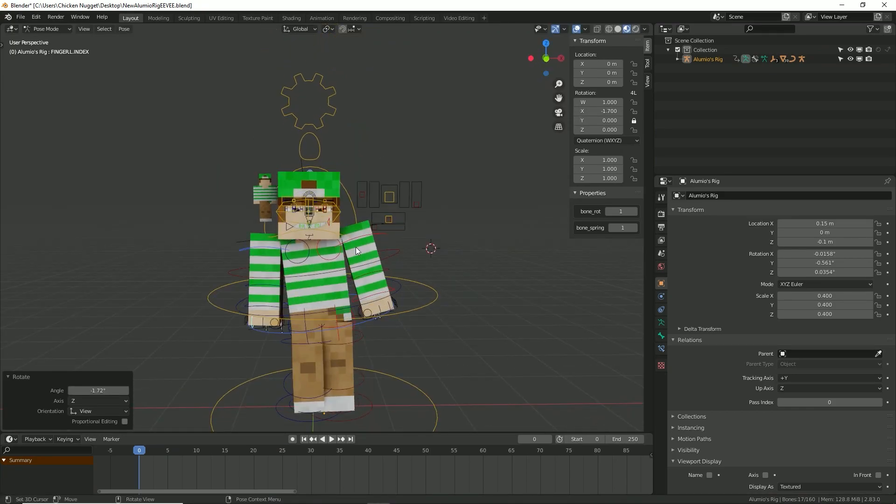
key("Tab")
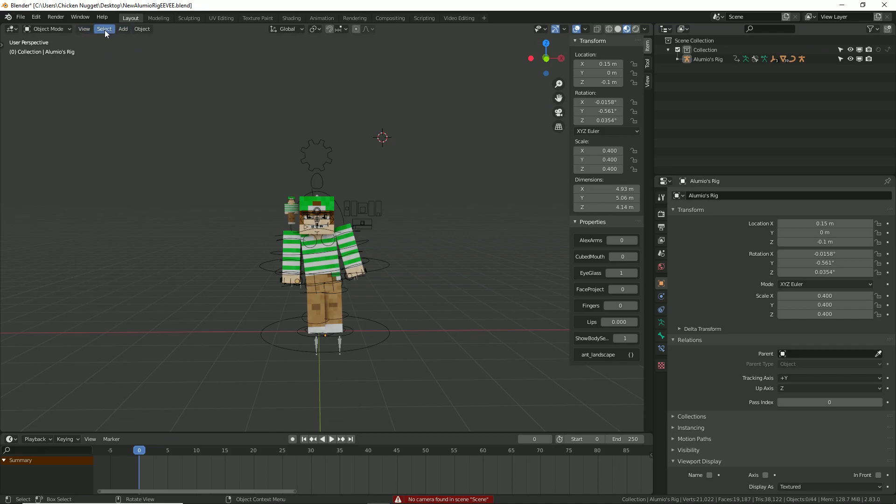
- Add a camera object to the scene from the Add menu
left_click(123, 29)
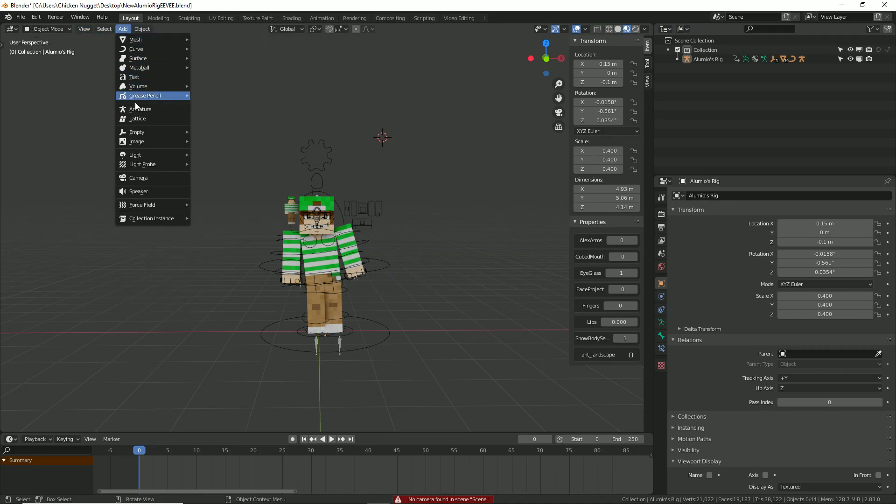
left_click(138, 177)
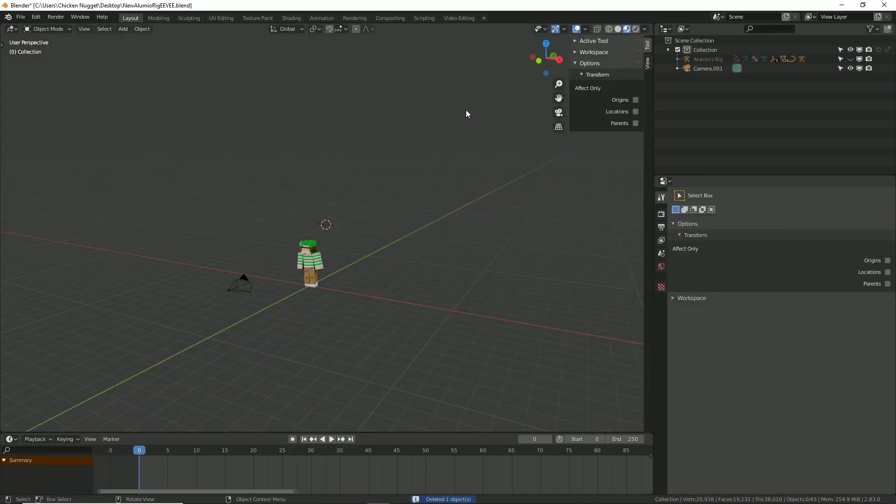
- Add a point light above the character and orbit closer
left_click(122, 29)
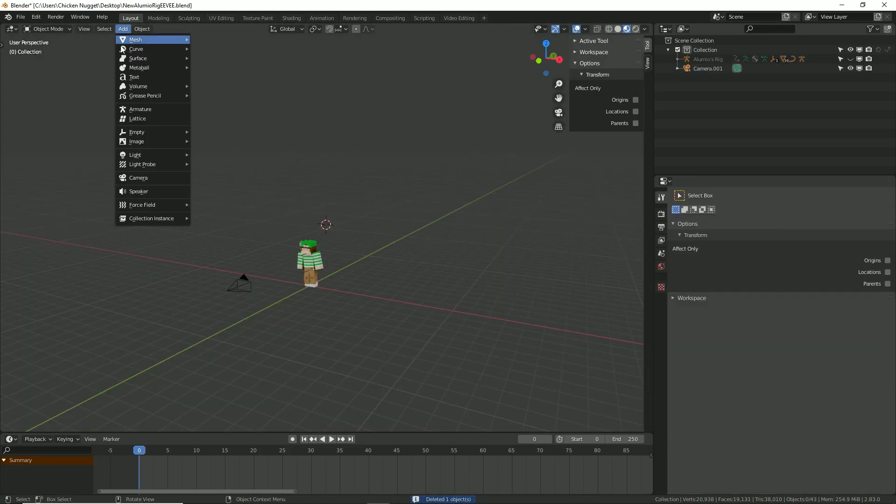
mouse_move(136, 154)
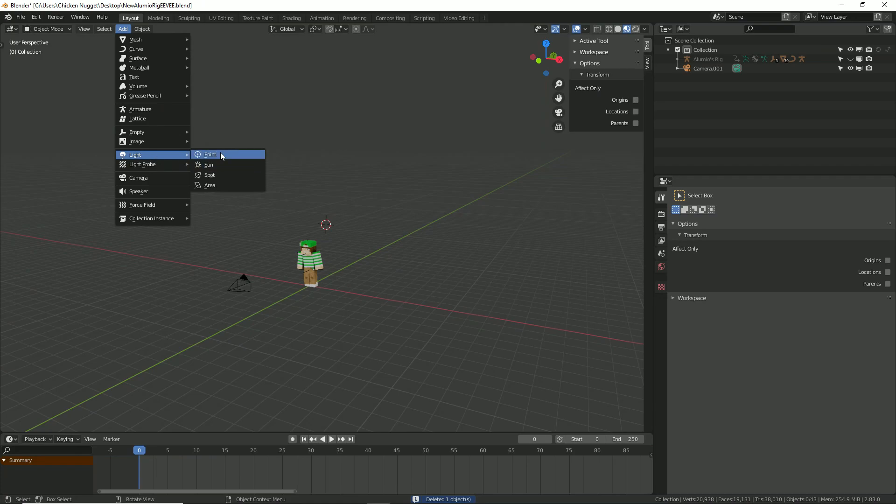
left_click(209, 155)
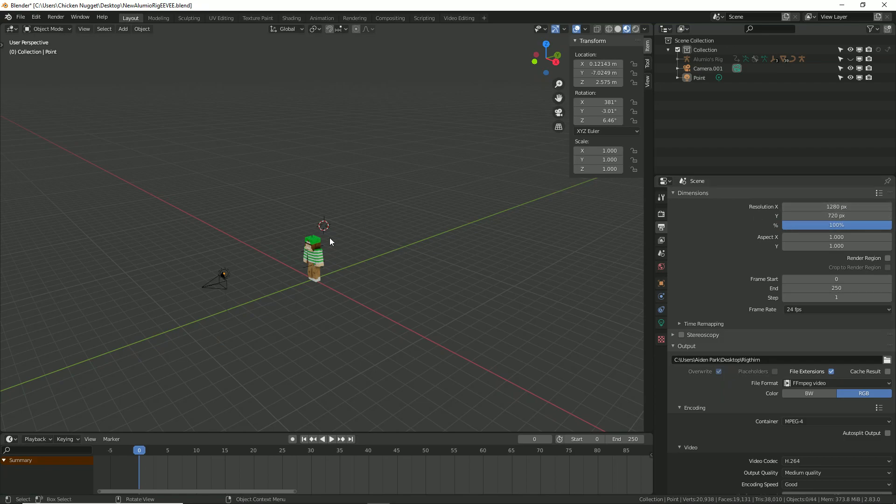
left_click_drag(332, 240, 453, 194)
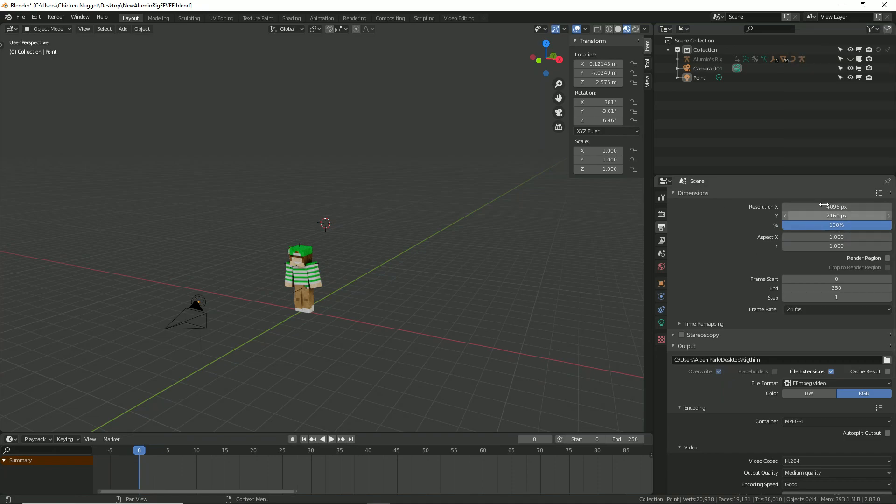
- Open the Render menu for the 4096 × 2160 output
left_click(55, 17)
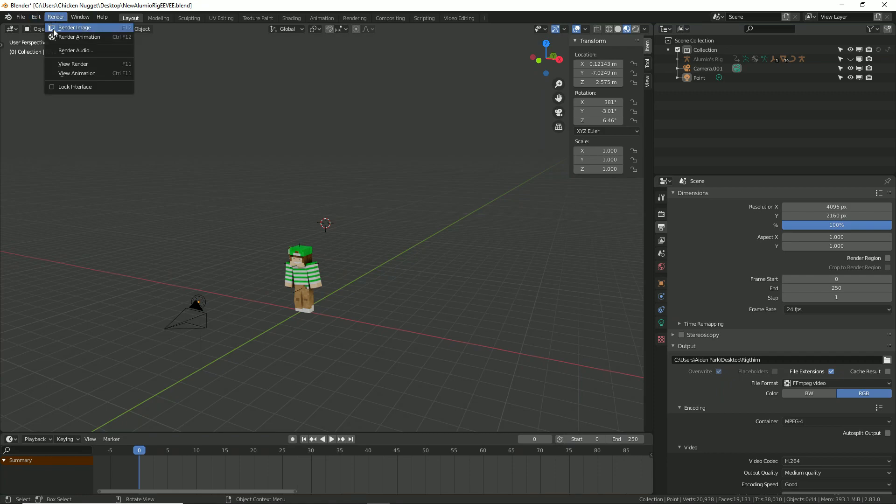
- Render a still image of the posed green-striped character and zoom into the render result
left_click(75, 28)
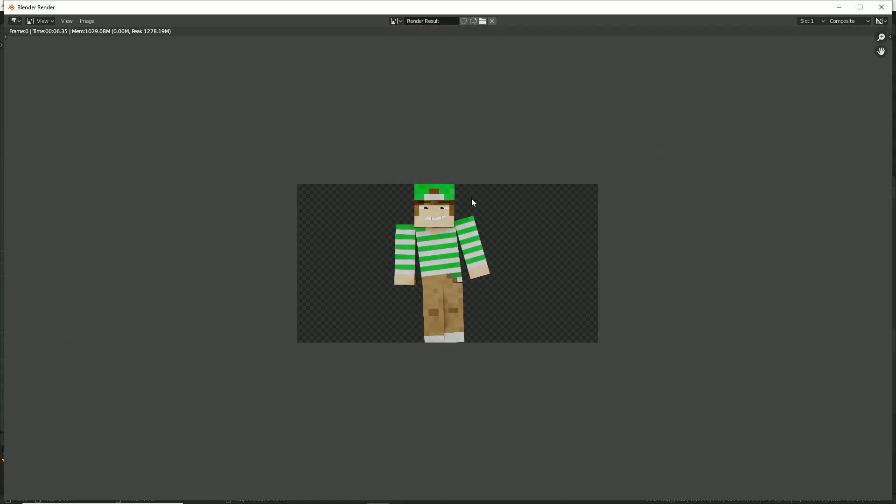
scroll("up", 3)
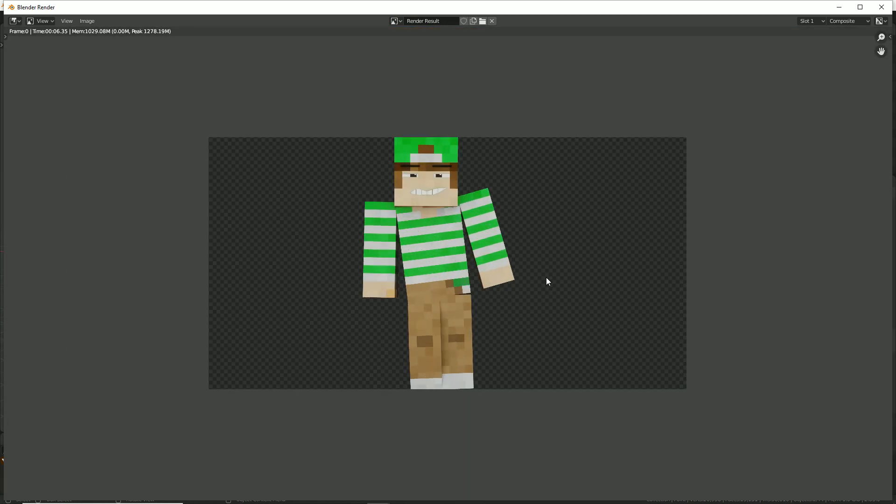
mouse_move(554, 265)
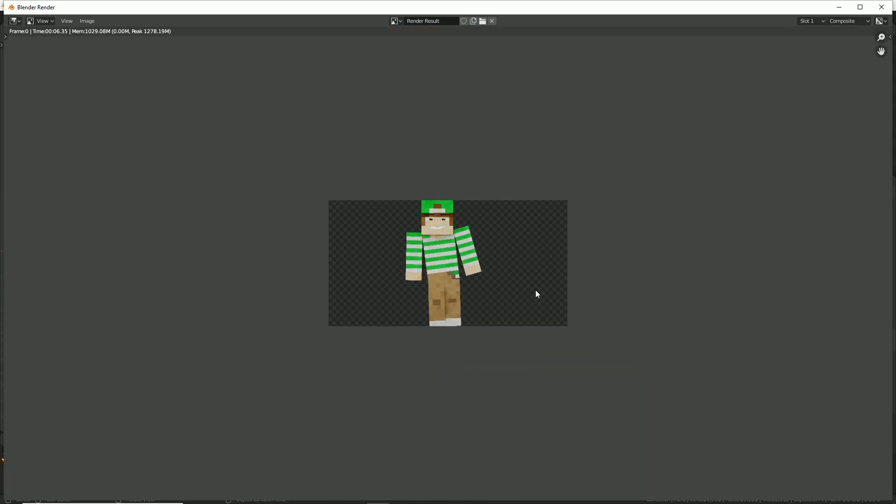
mouse_move(410, 201)
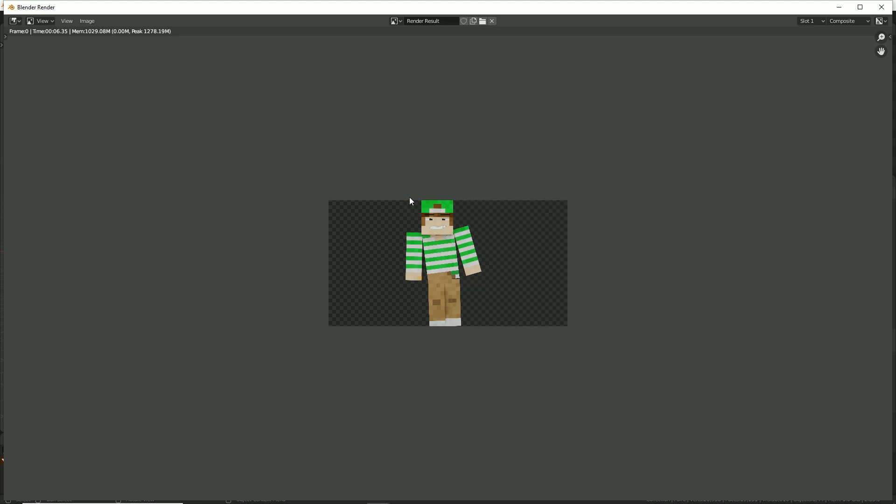